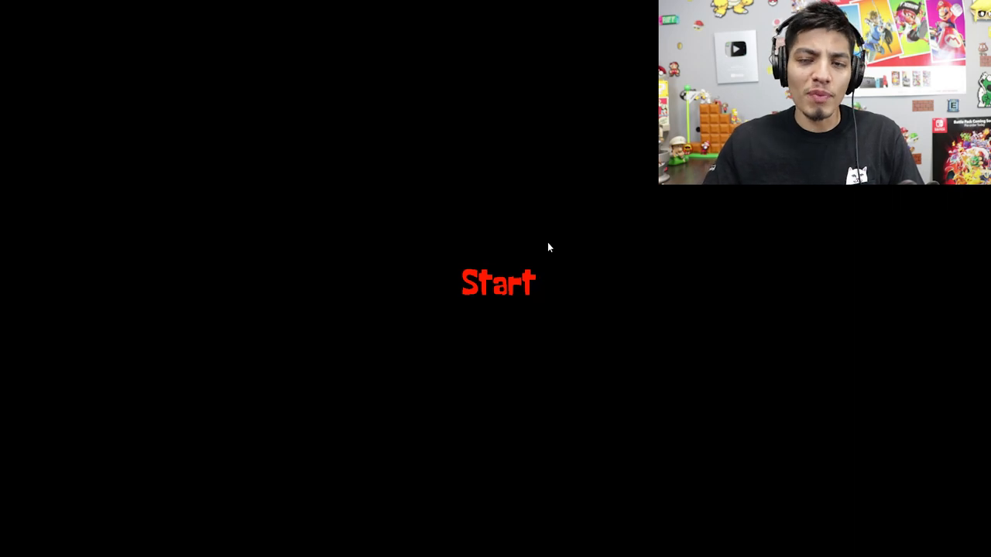
Start the game past the warning and title screens, then bring up the Player controls dialog
left_click(498, 281)
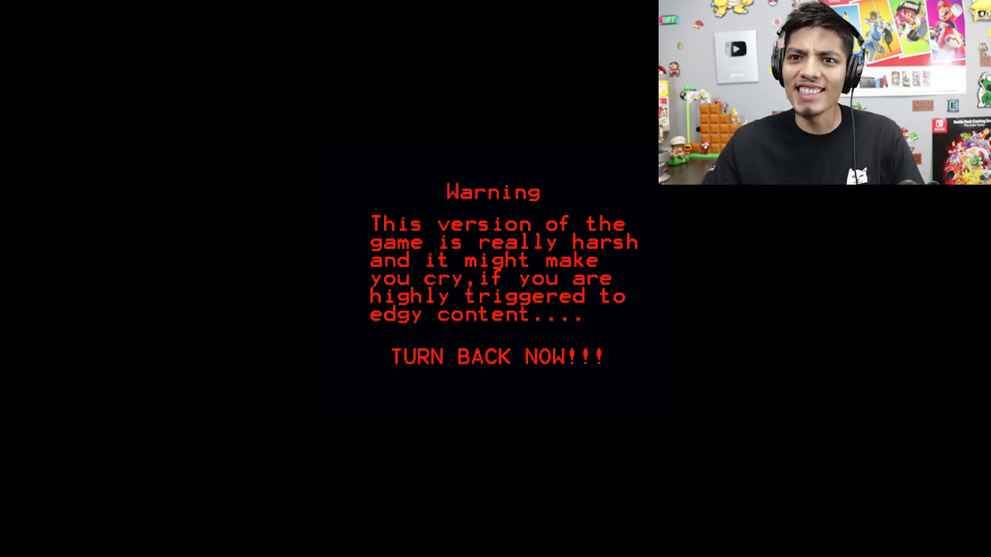
key("enter")
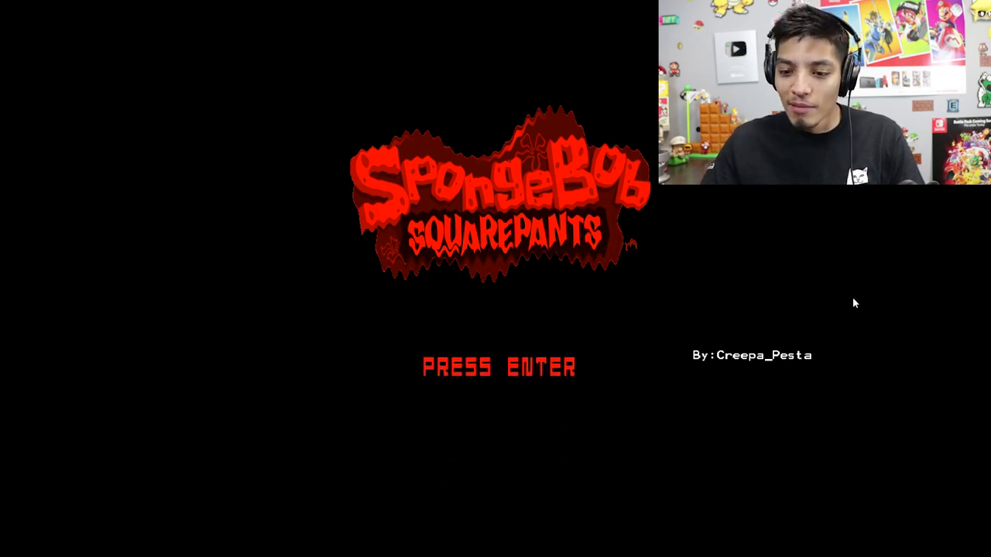
key("enter")
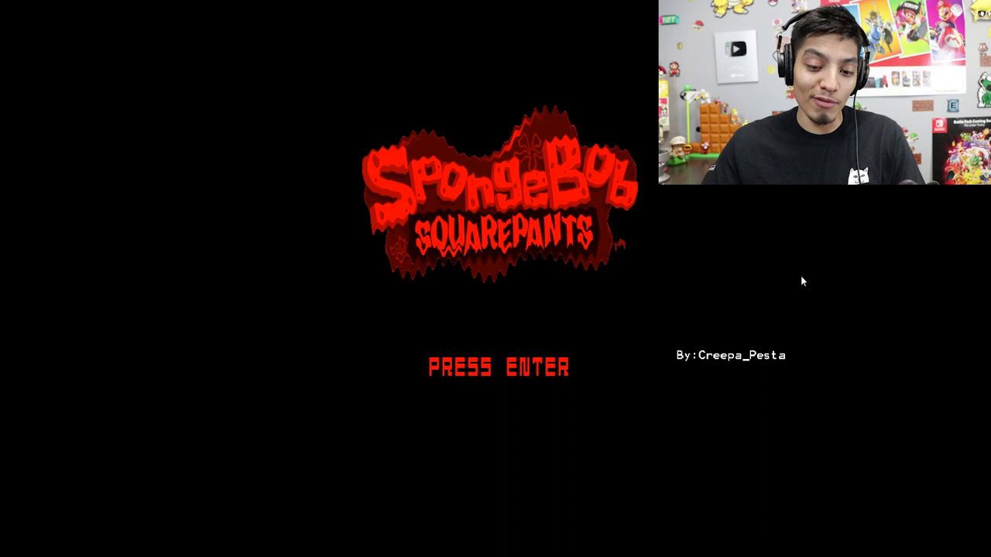
key("enter")
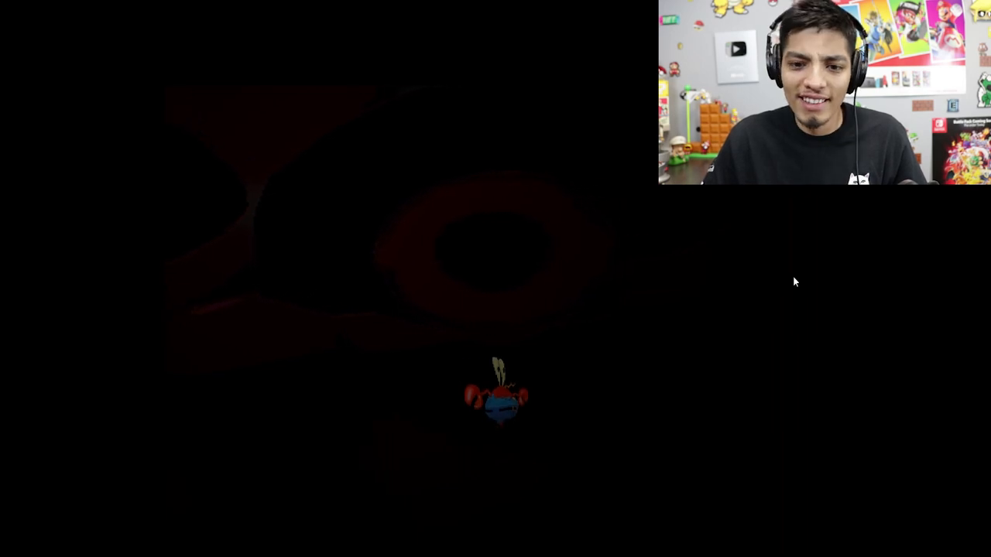
mouse_move(544, 210)
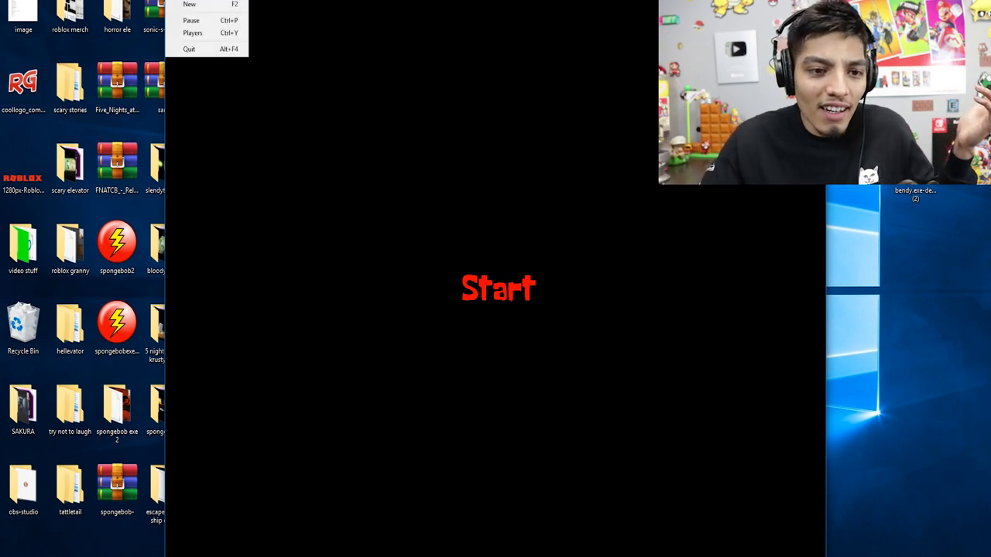
left_click(192, 32)
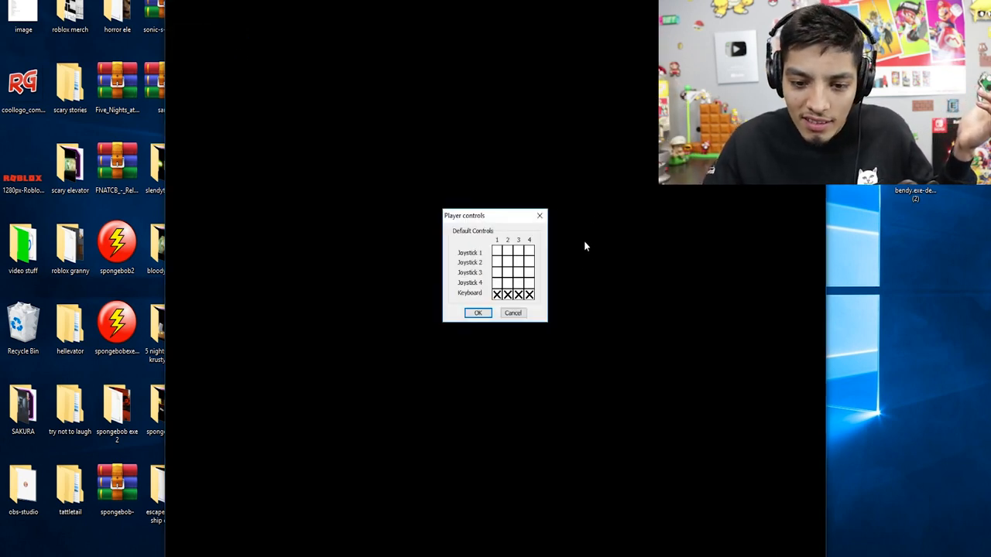